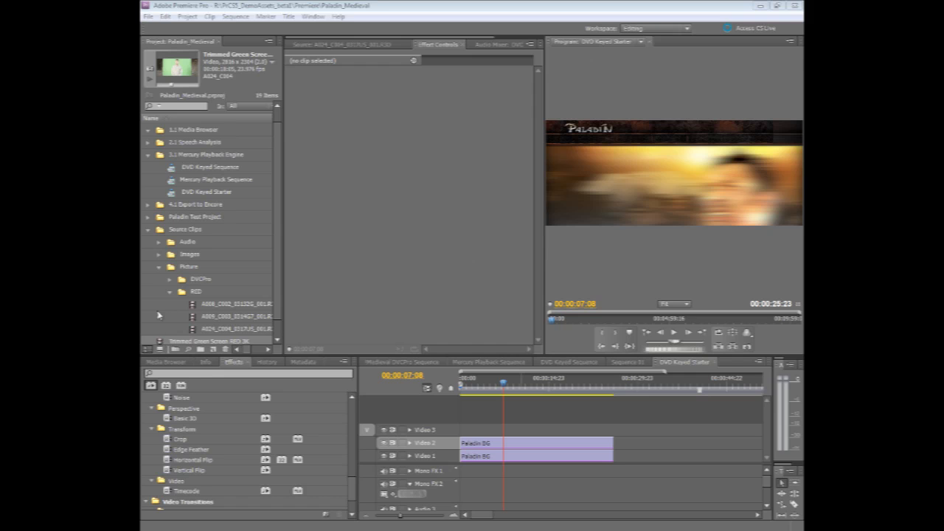
mouse_move(161, 343)
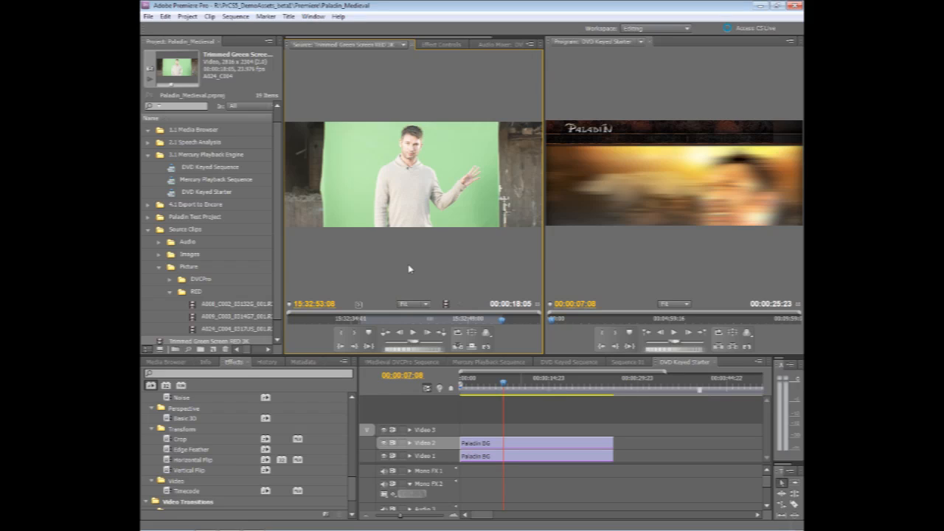
mouse_move(400, 171)
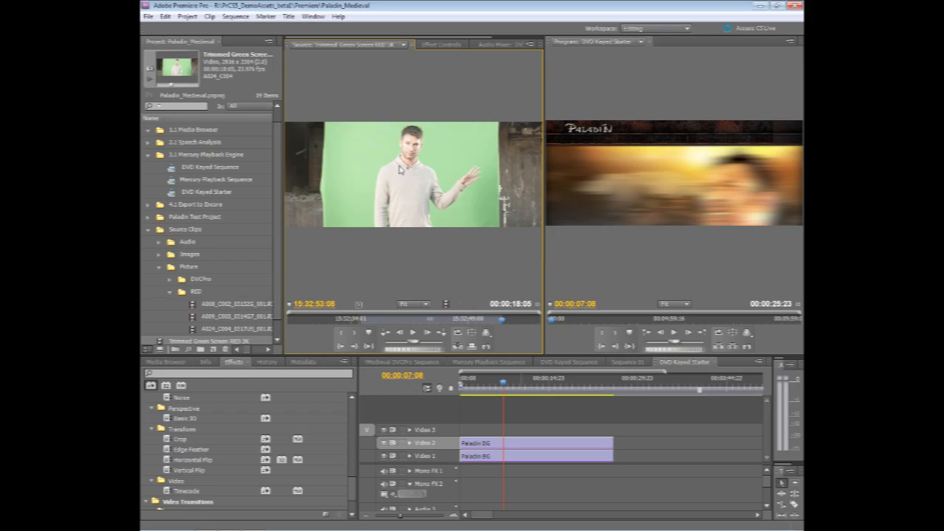
mouse_move(403, 166)
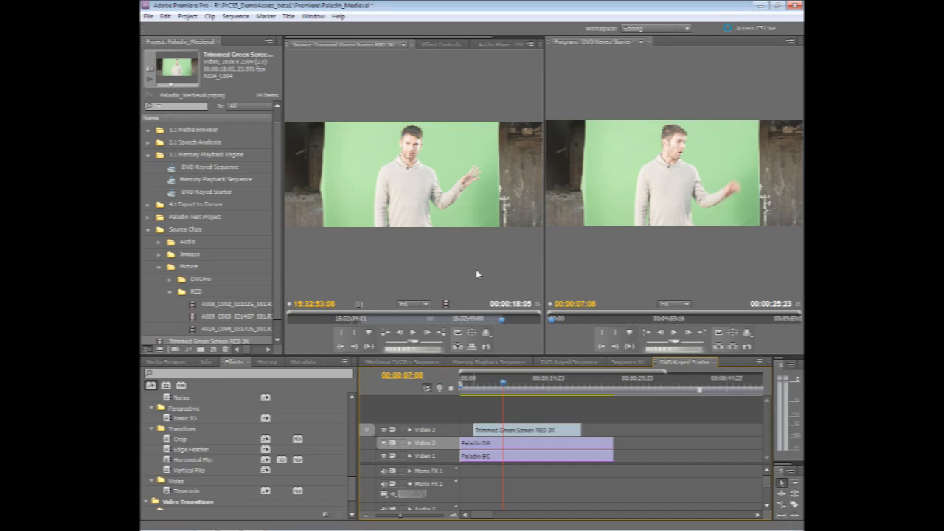
Select the green-screen presenter clip and expand its Crop effect in Effect Controls.
click(440, 45)
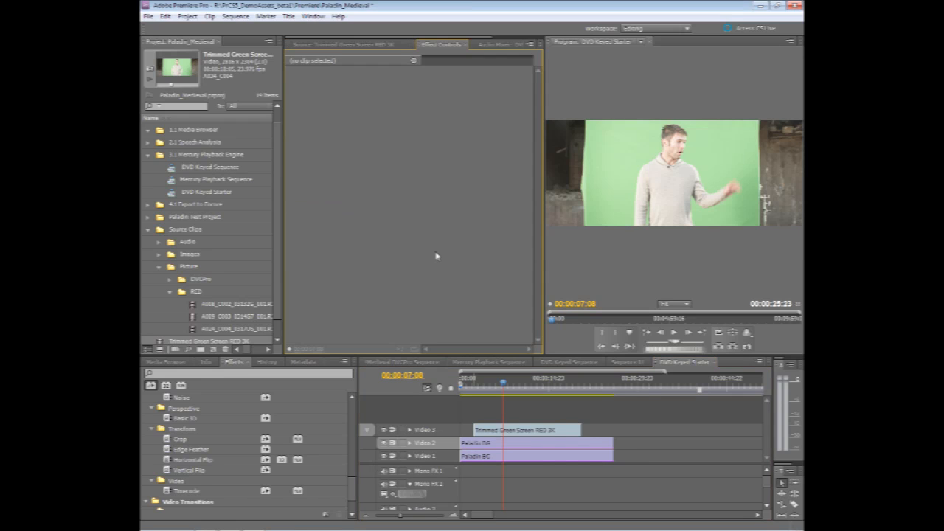
click(539, 429)
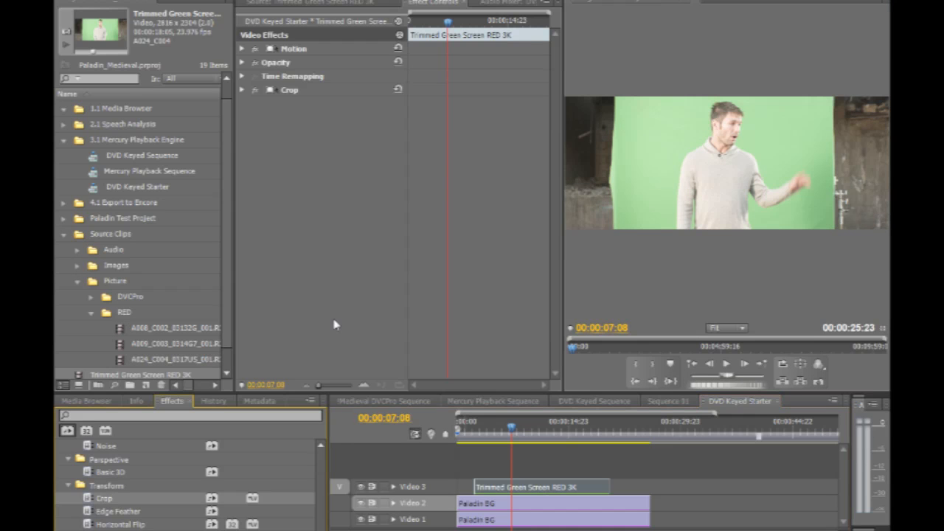
click(241, 89)
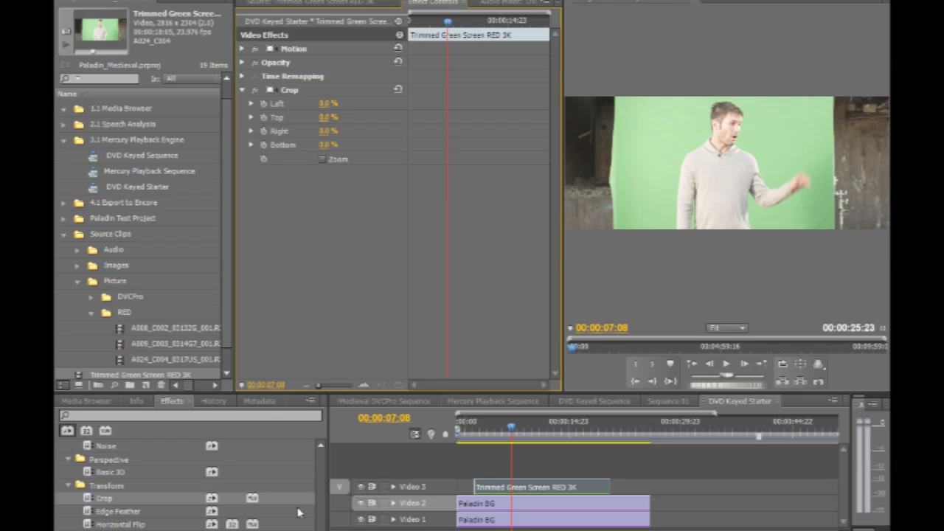
mouse_move(403, 441)
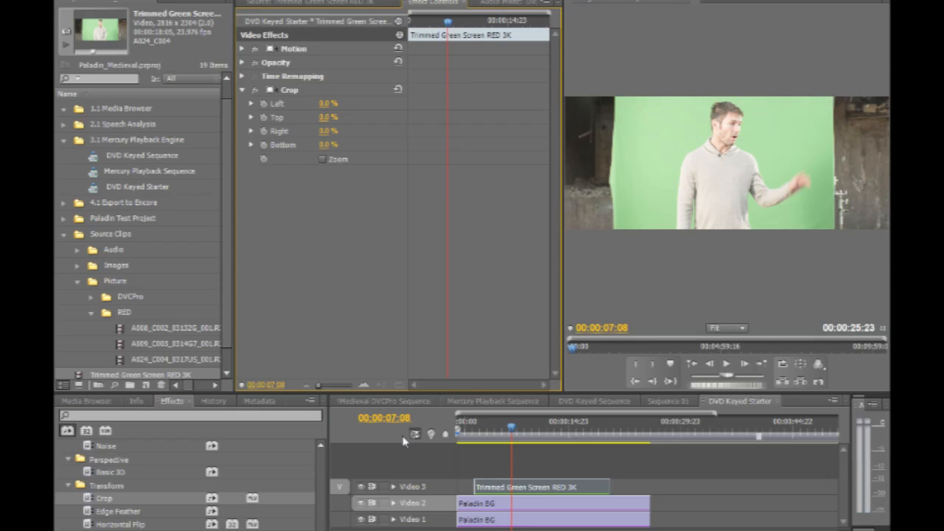
mouse_move(858, 177)
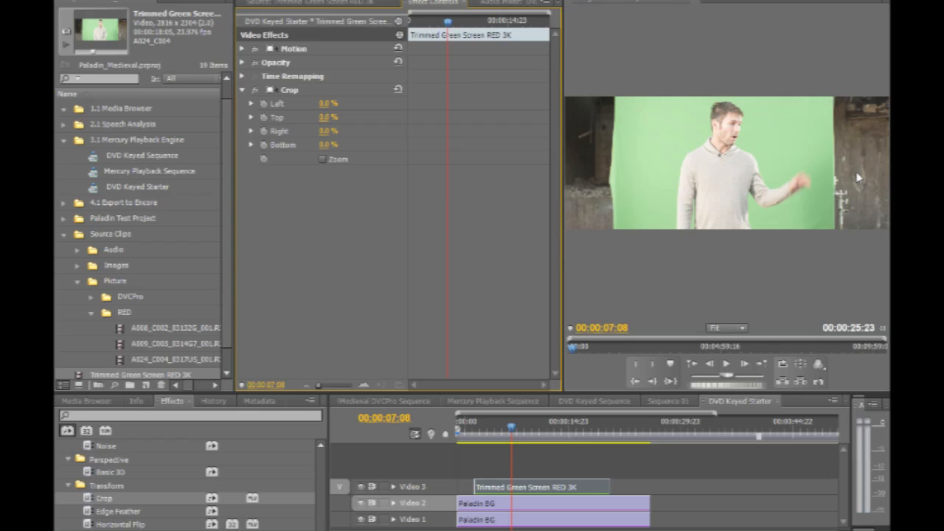
mouse_move(280, 507)
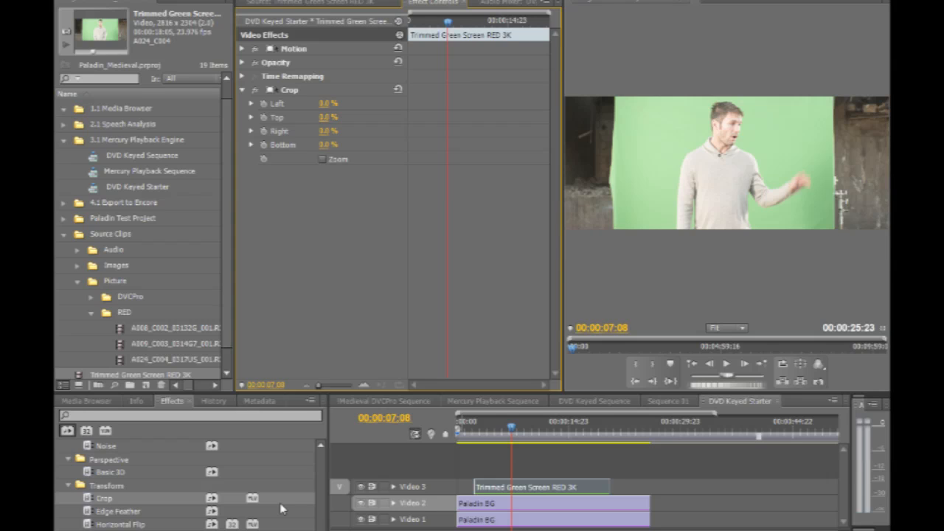
scroll(down, 3)
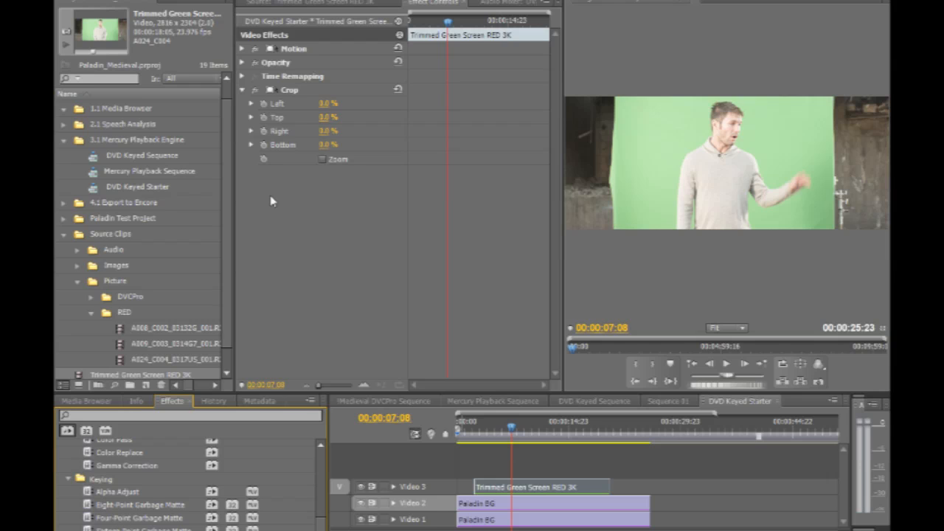
mouse_move(328, 182)
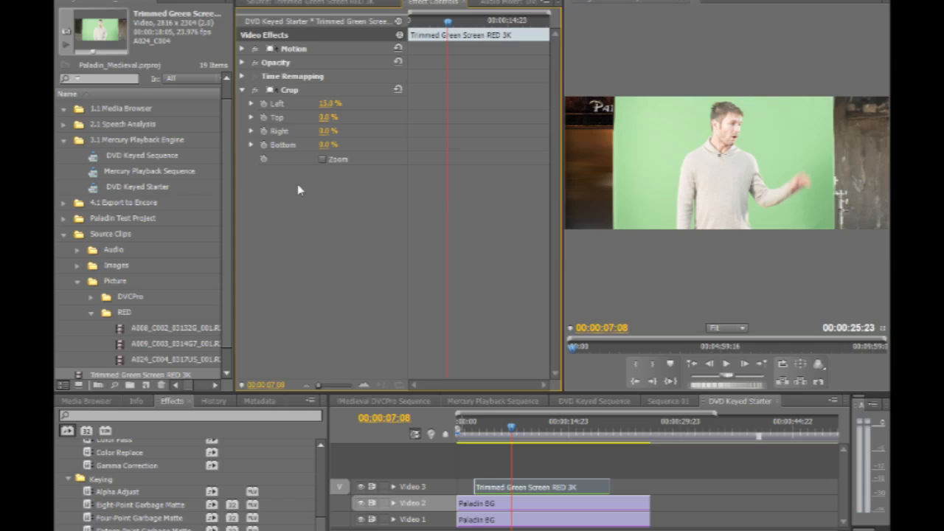
mouse_move(308, 184)
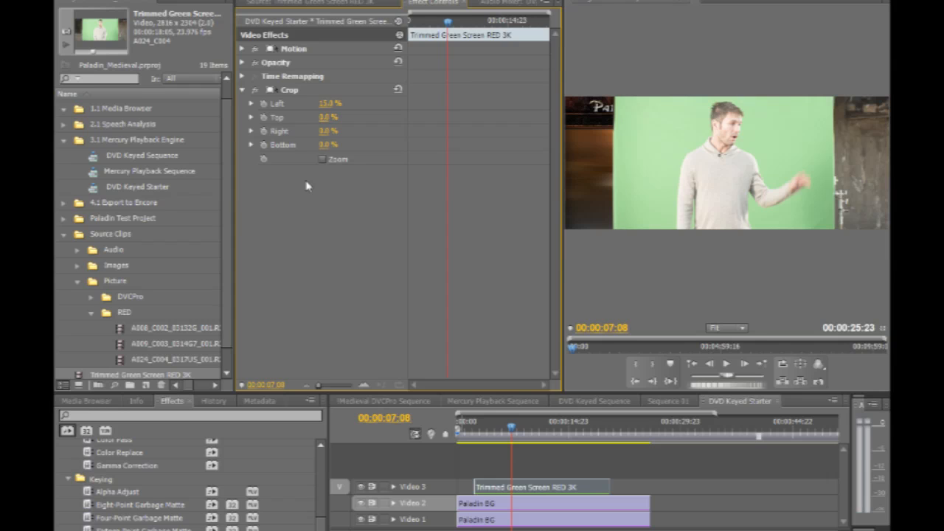
mouse_move(324, 148)
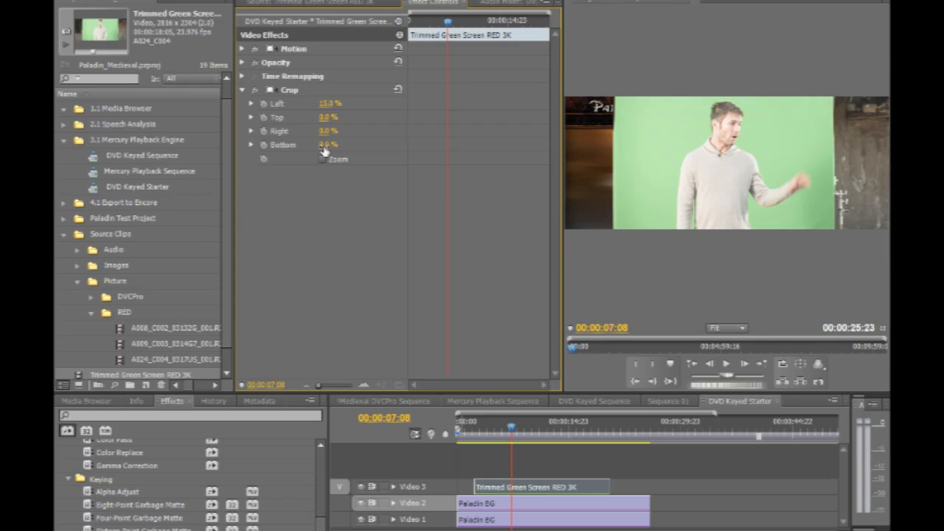
Crop about 17% off the right edge of the presenter clip.
drag(328, 130, 339, 131)
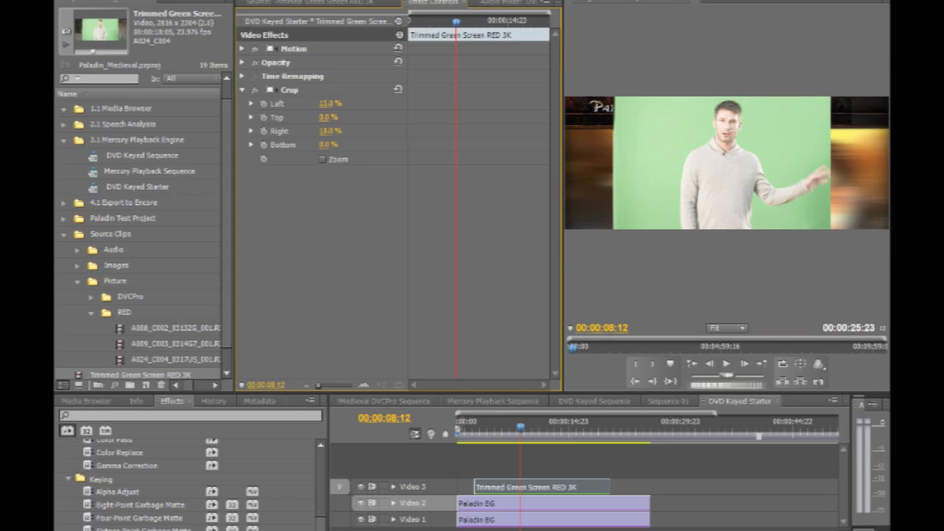
click(330, 130)
text(17.5)
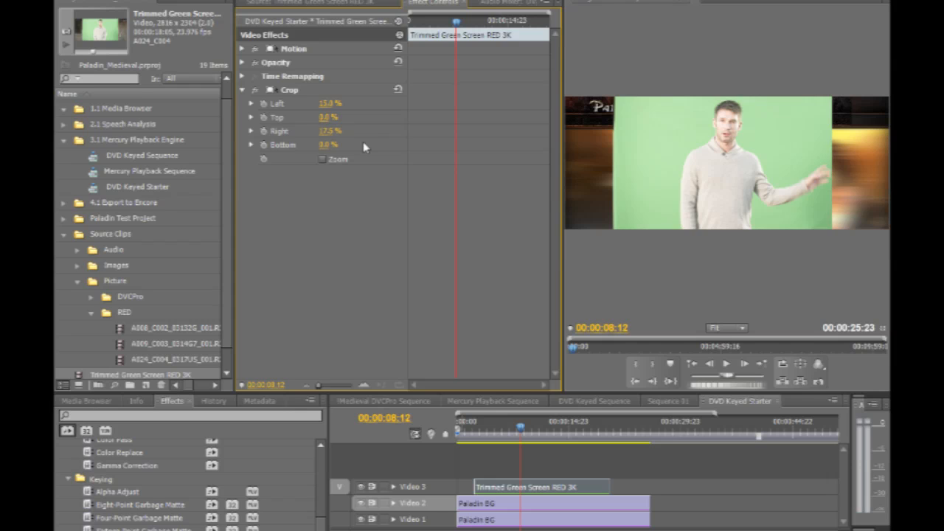
mouse_move(311, 231)
text(ul)
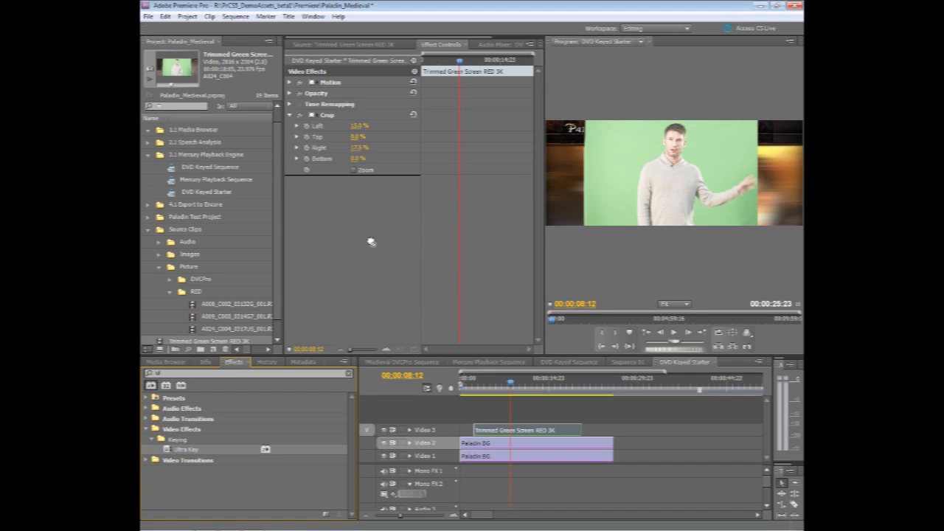
Apply the Ultra Key effect to the green-screen presenter clip.
click(289, 180)
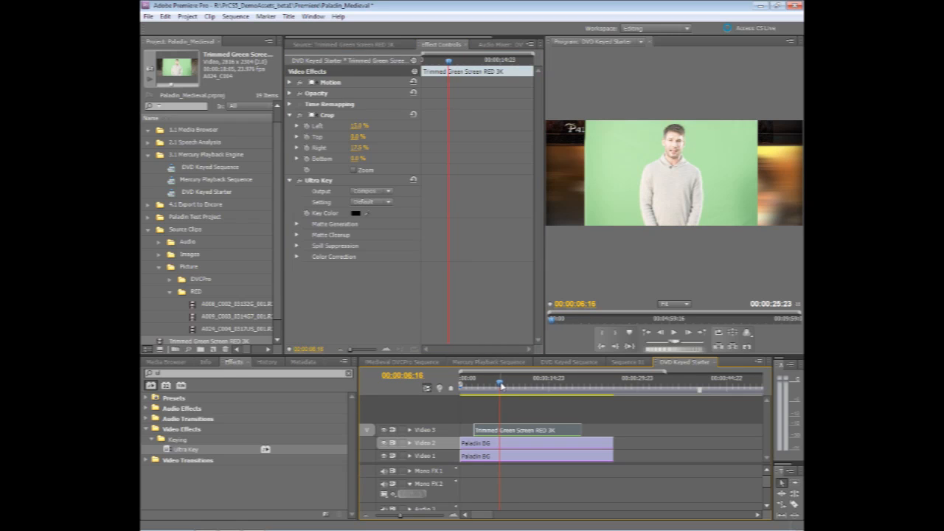
mouse_move(565, 207)
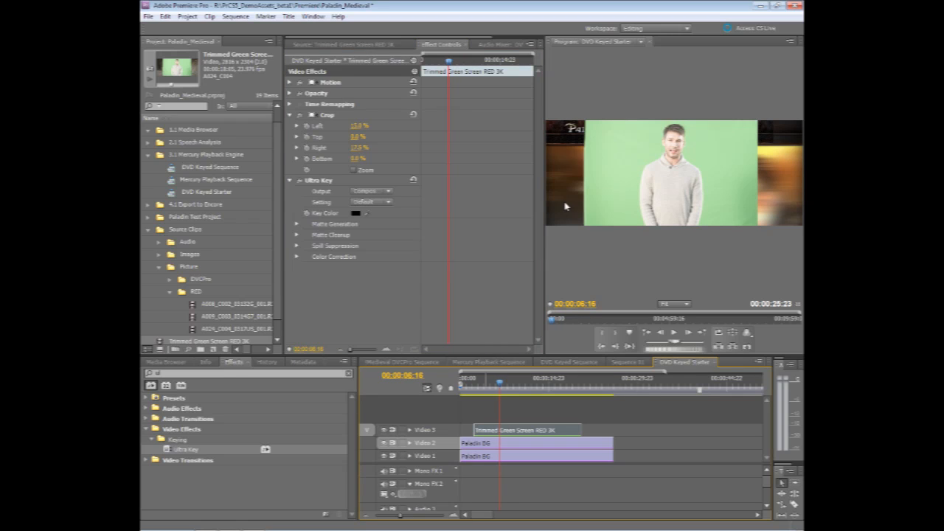
mouse_move(674, 113)
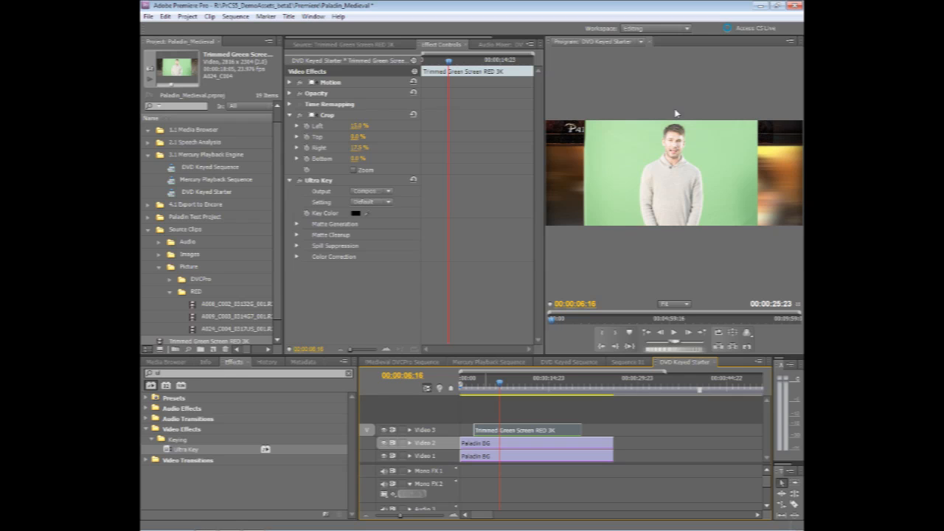
mouse_move(614, 201)
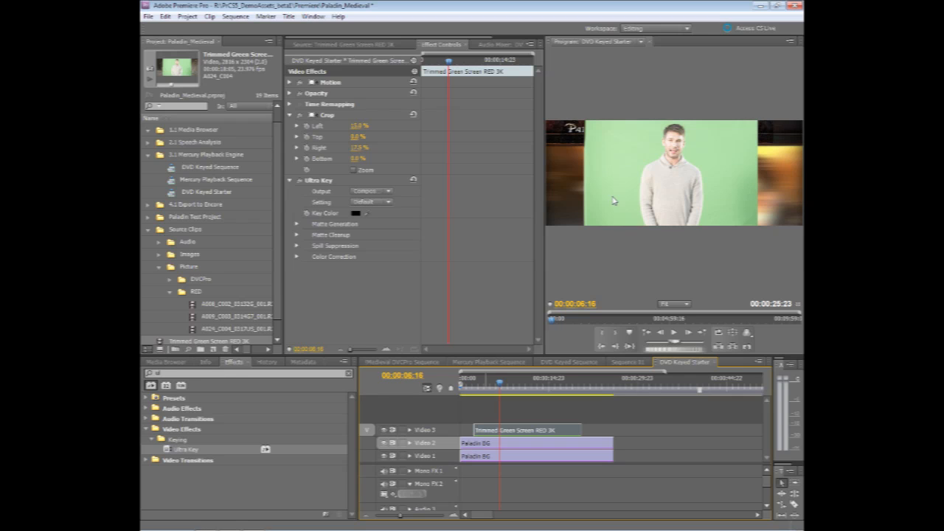
mouse_move(636, 146)
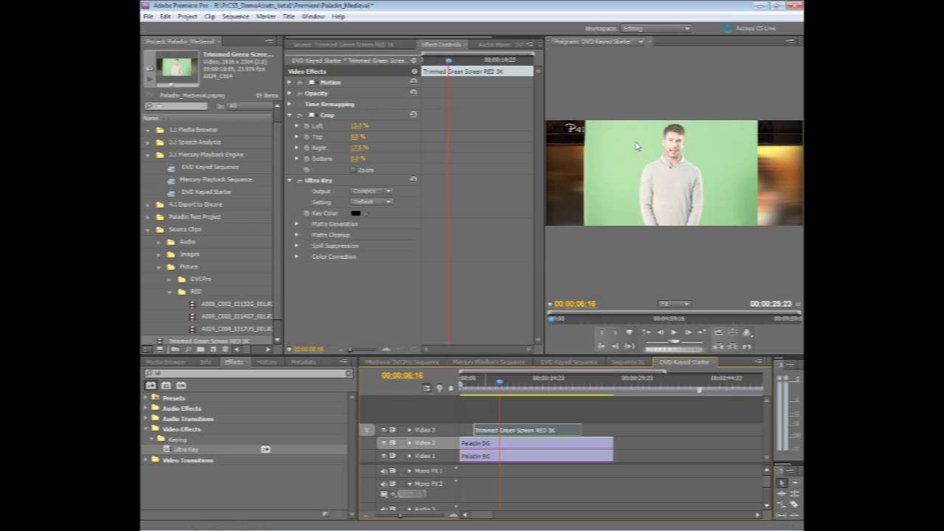
mouse_move(749, 191)
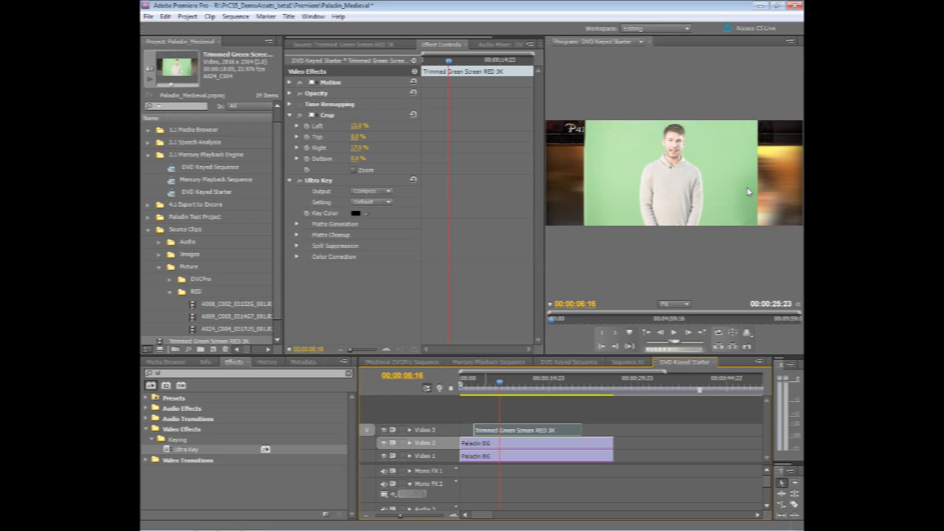
mouse_move(747, 207)
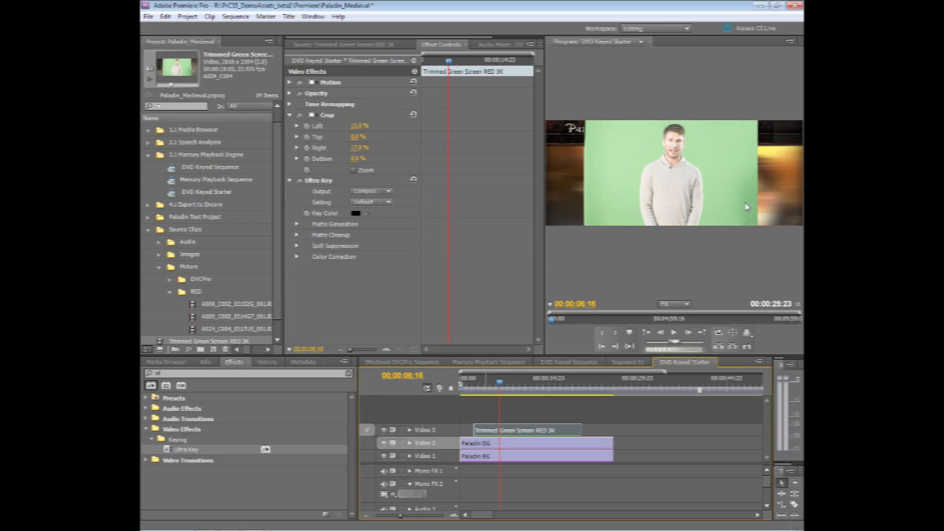
mouse_move(361, 219)
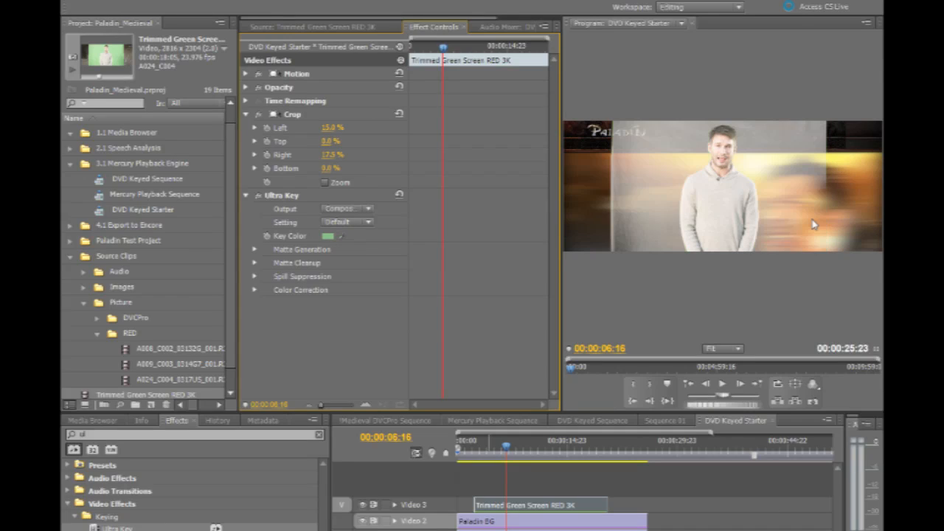
mouse_move(384, 232)
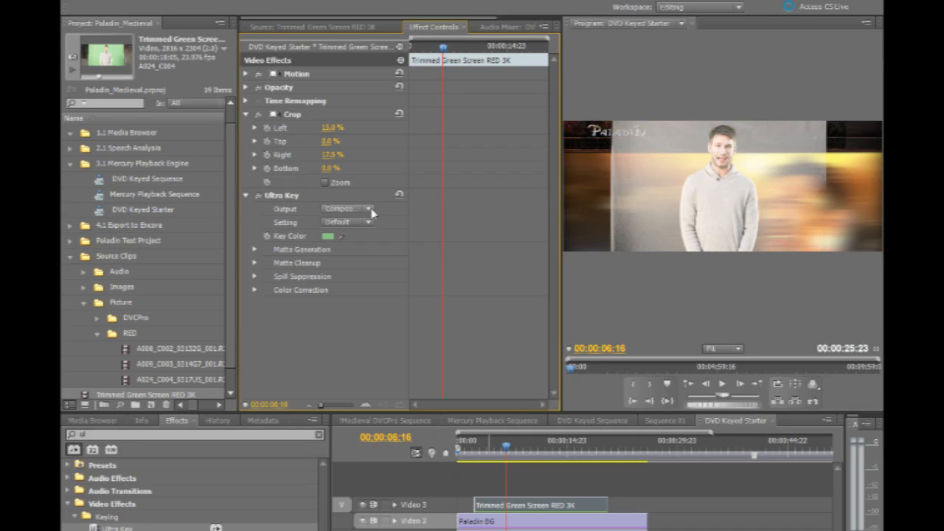
click(346, 209)
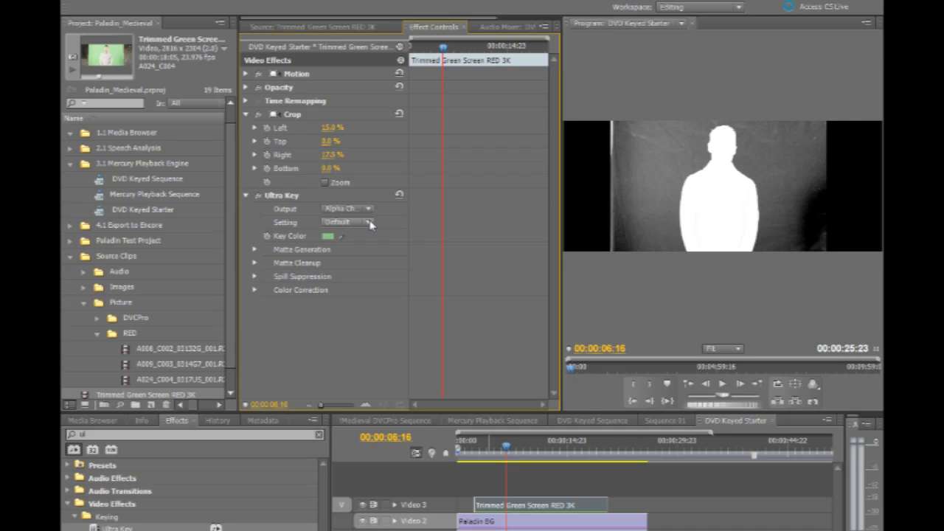
click(347, 208)
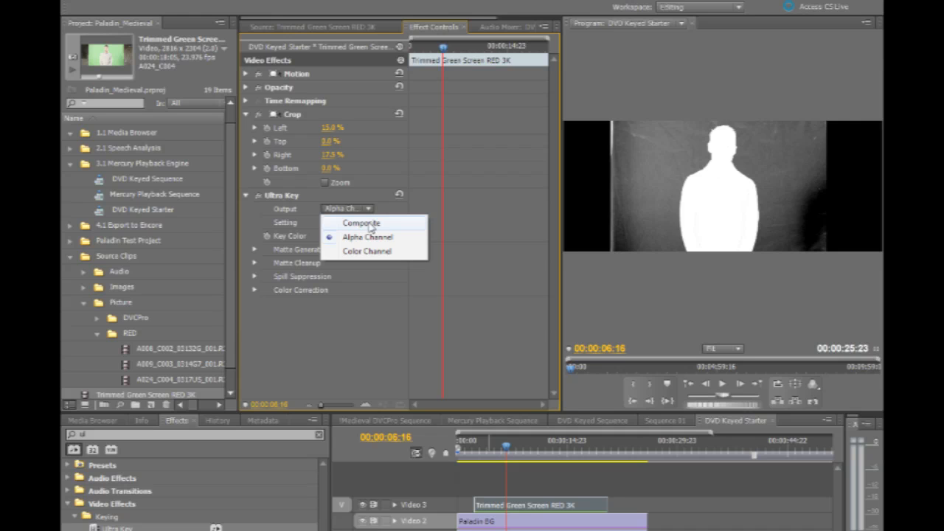
click(361, 223)
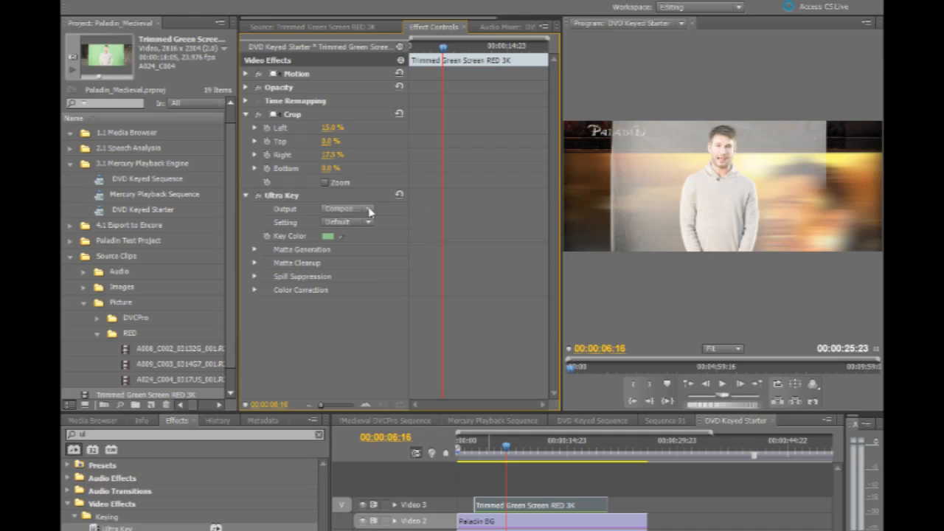
Switch Ultra Key from Relaxed to Custom, expand Matte Generation, and set Crop Left to 15.5%.
click(346, 222)
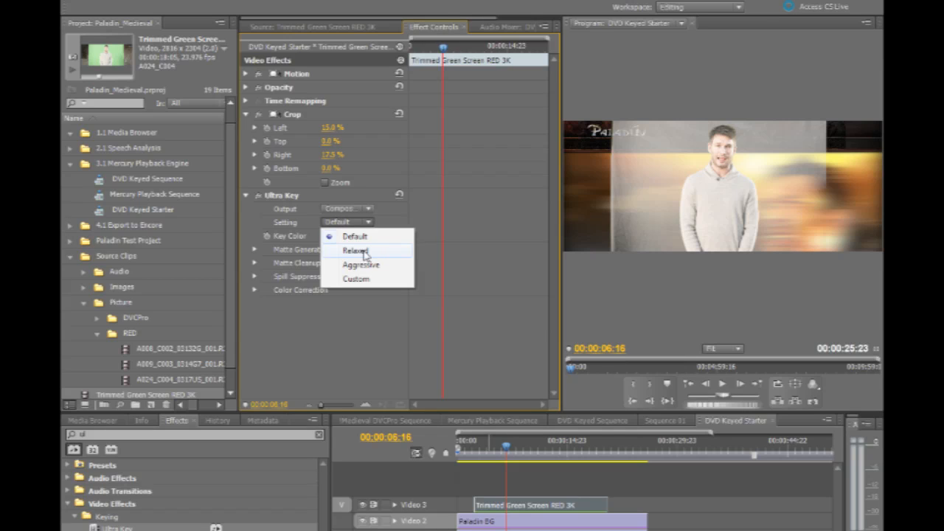
click(354, 250)
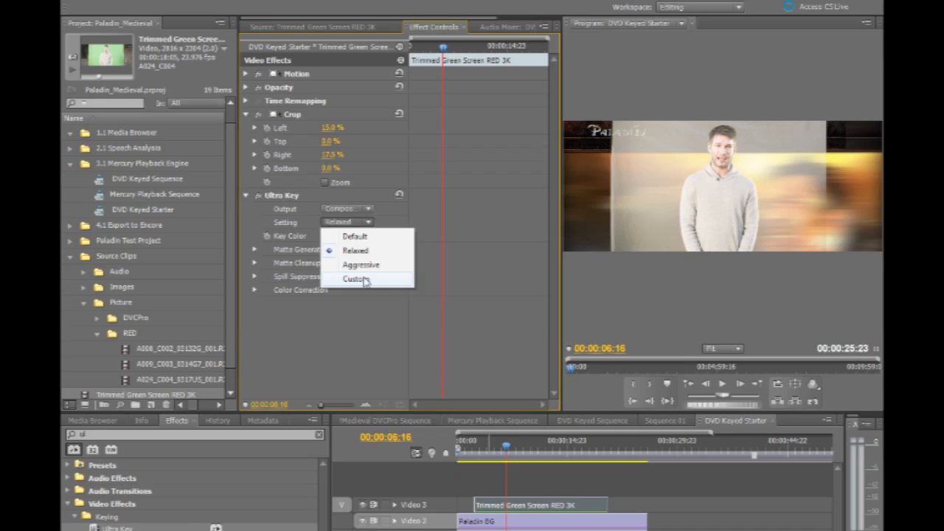
click(355, 279)
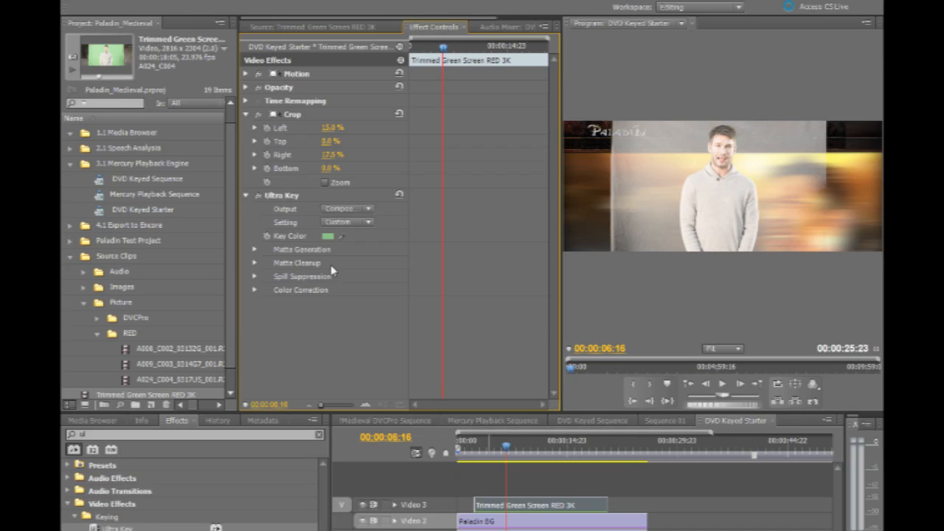
mouse_move(255, 255)
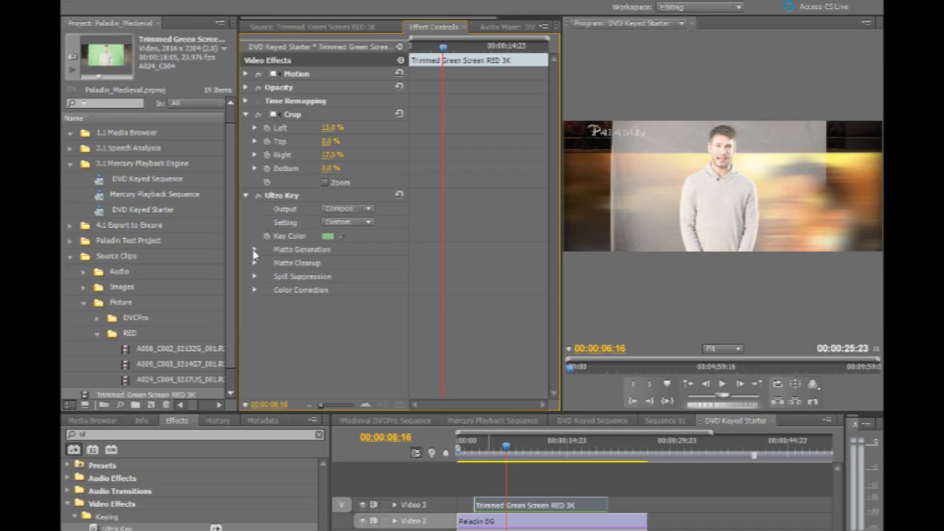
click(254, 249)
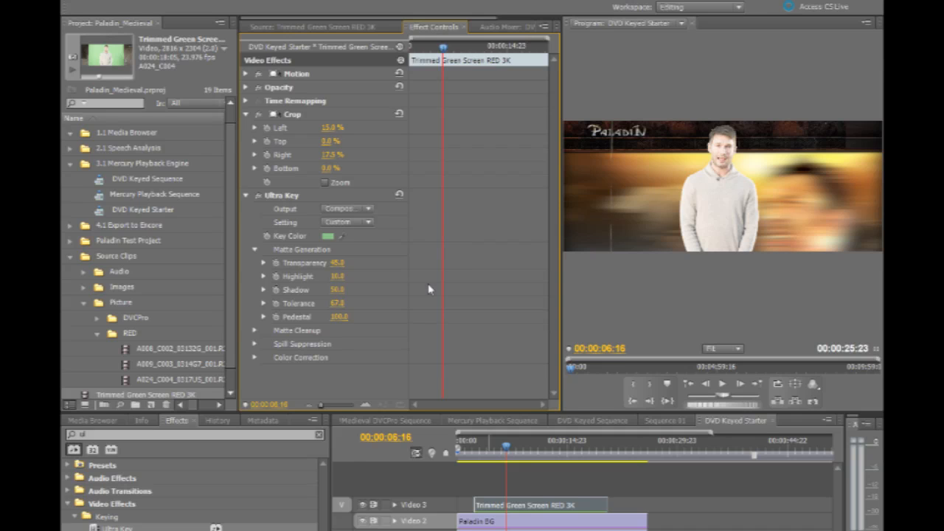
mouse_move(454, 216)
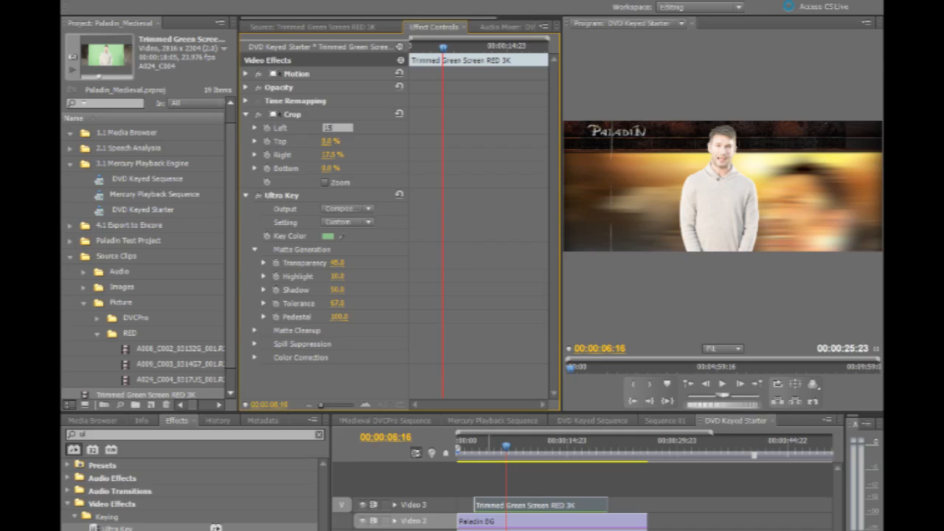
click(337, 126)
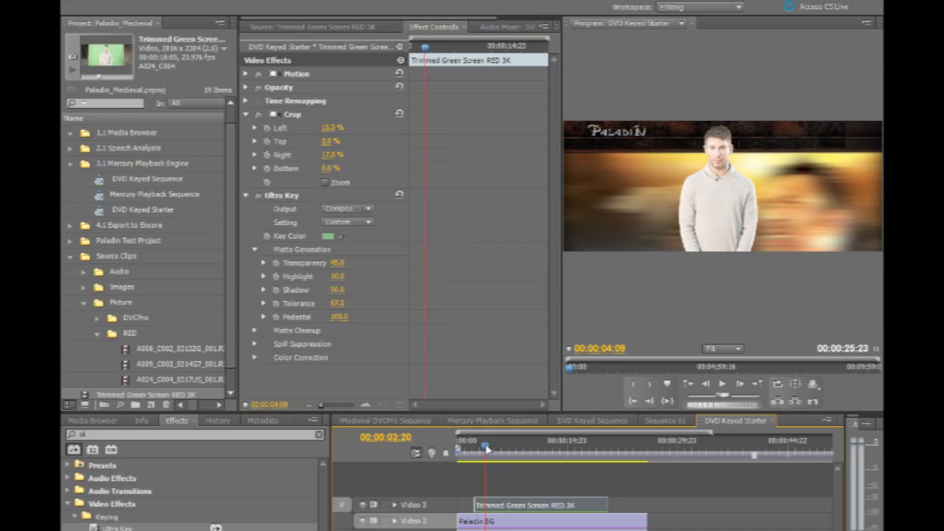
click(483, 448)
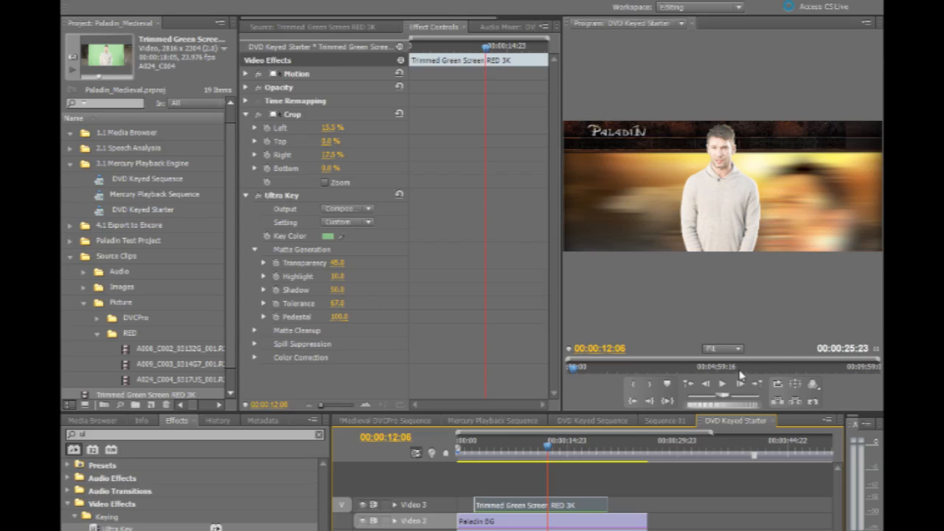
Zoom the Program monitor to 50% and expand Ultra Key's Matte Cleanup parameters.
click(721, 348)
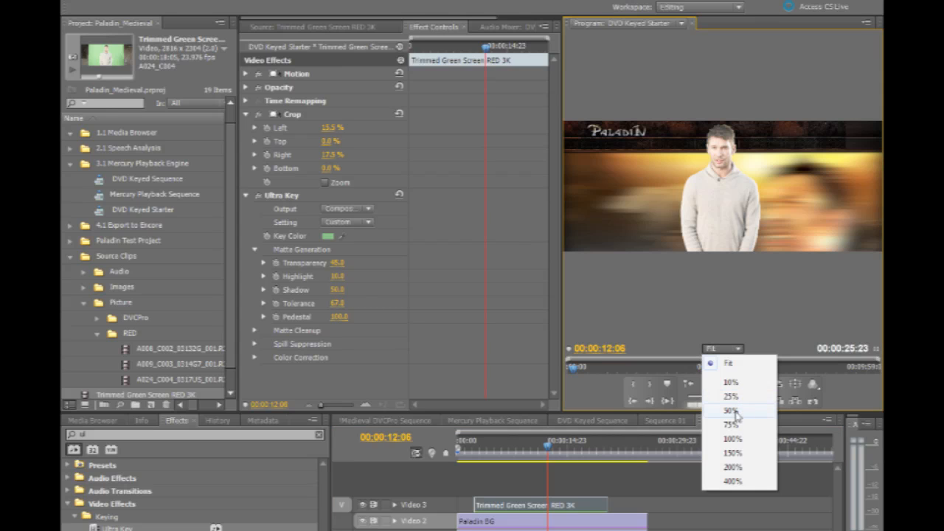
click(729, 411)
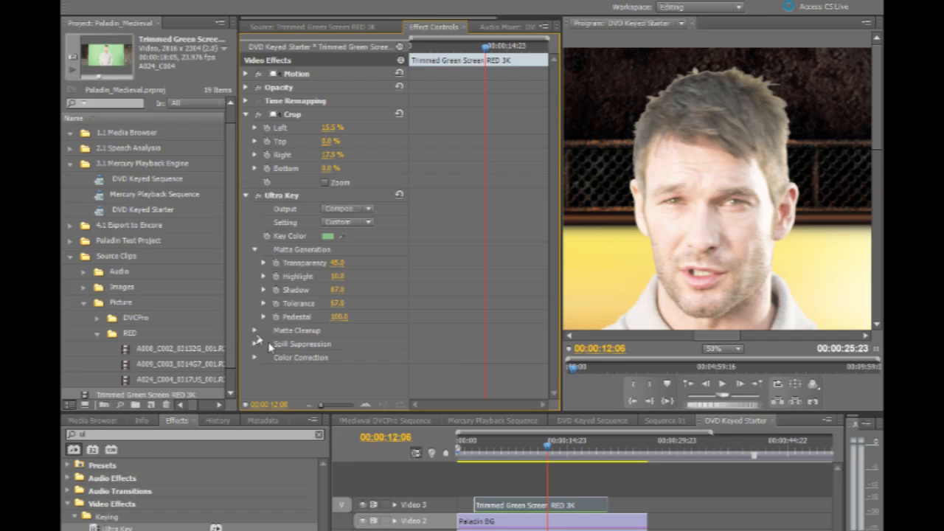
click(255, 330)
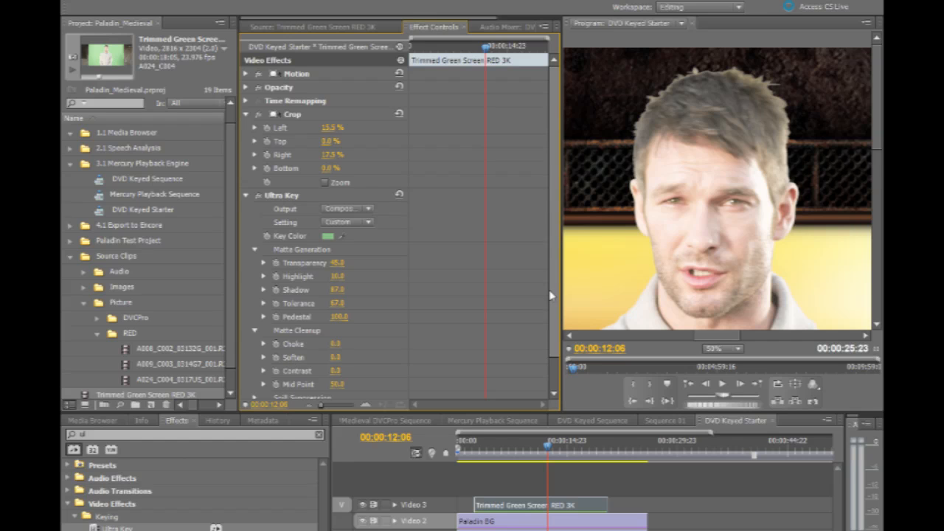
scroll(down, 3)
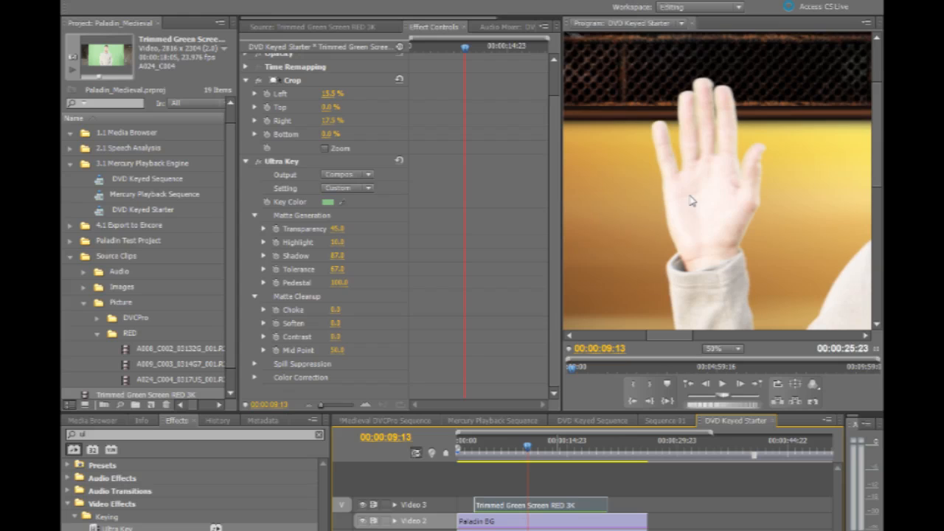
mouse_move(701, 224)
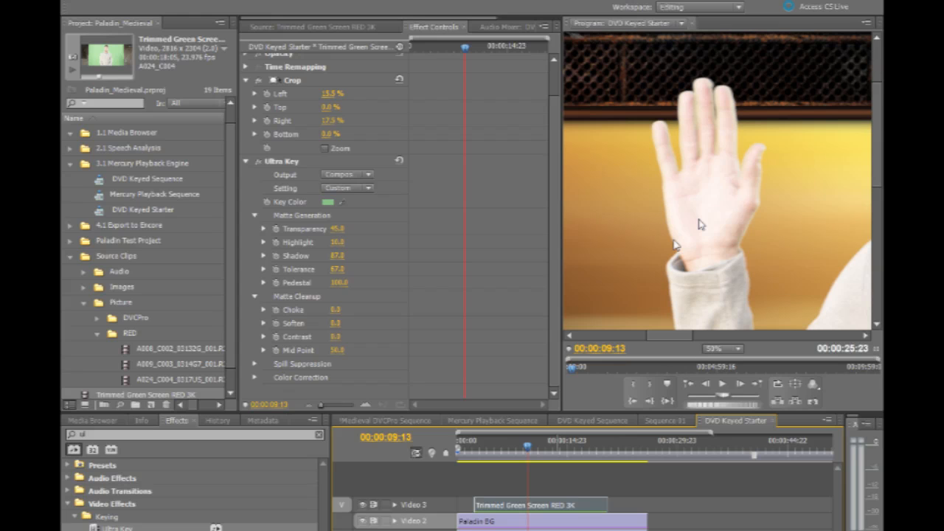
mouse_move(353, 225)
text(15)
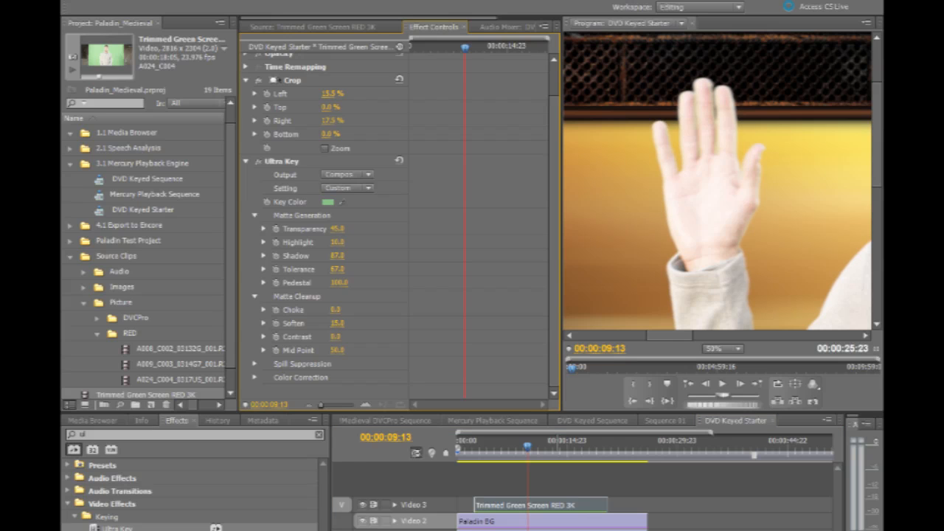
mouse_move(353, 339)
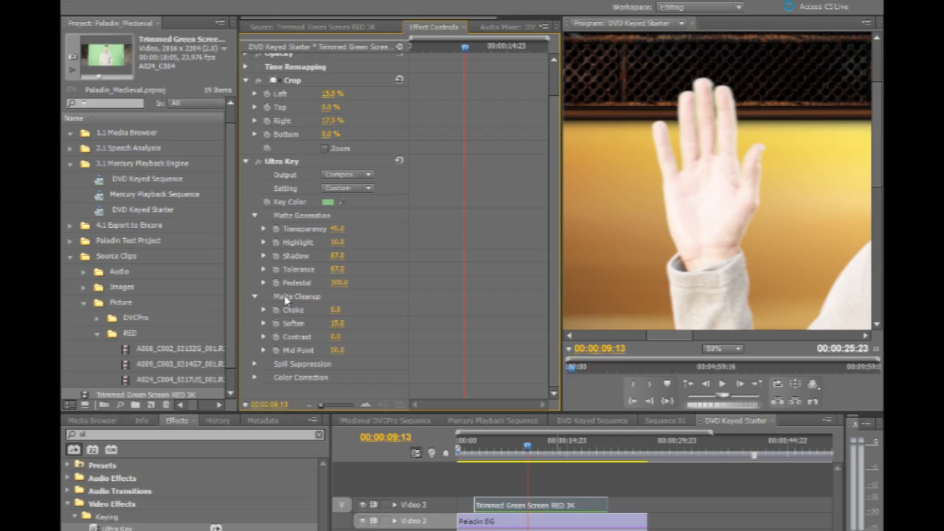
mouse_move(286, 299)
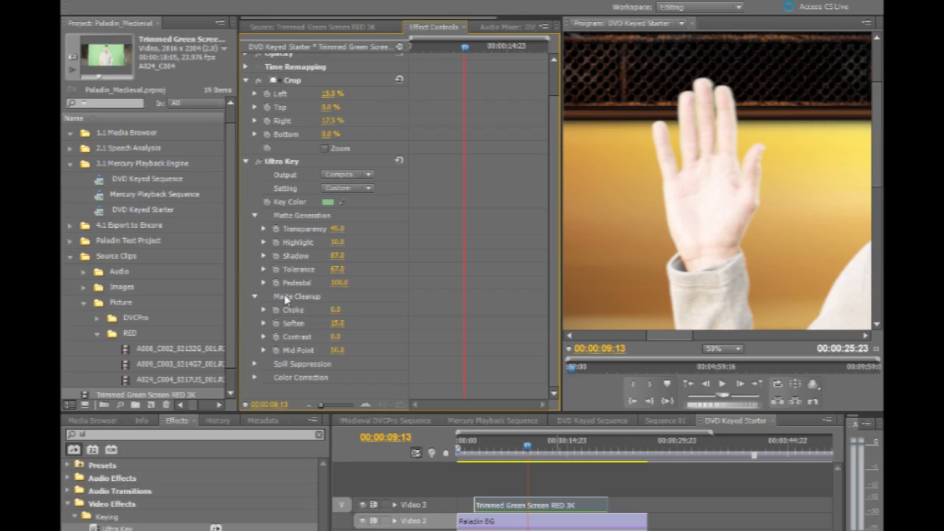
mouse_move(257, 366)
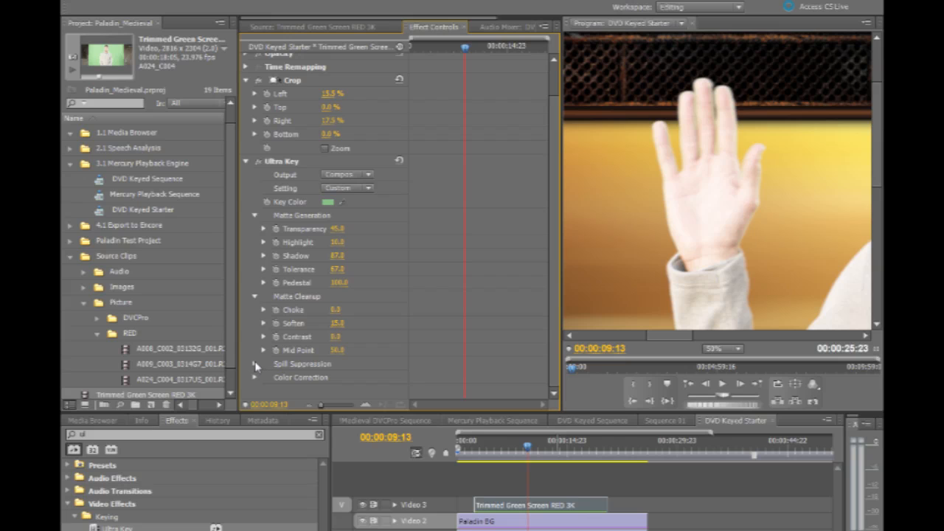
Expand Ultra Key's Spill Suppression section and scroll to show its values.
click(256, 365)
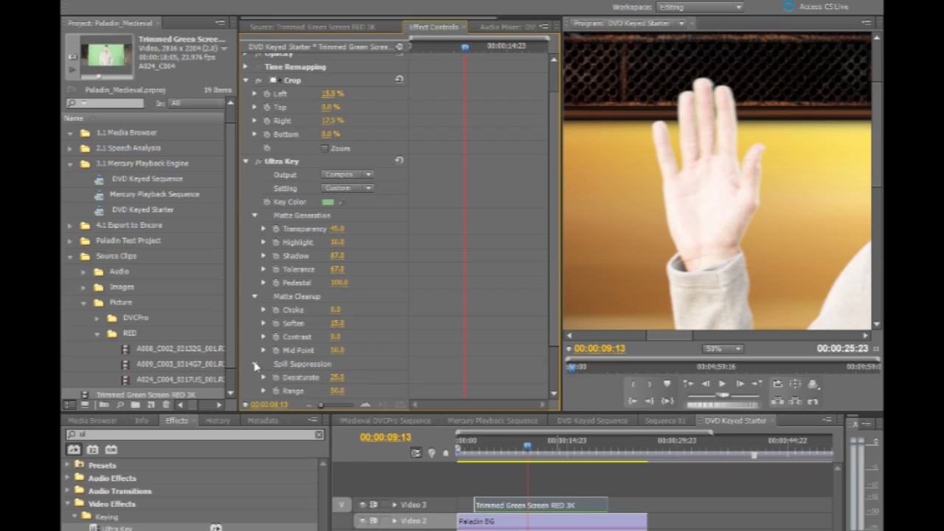
scroll(down, 3)
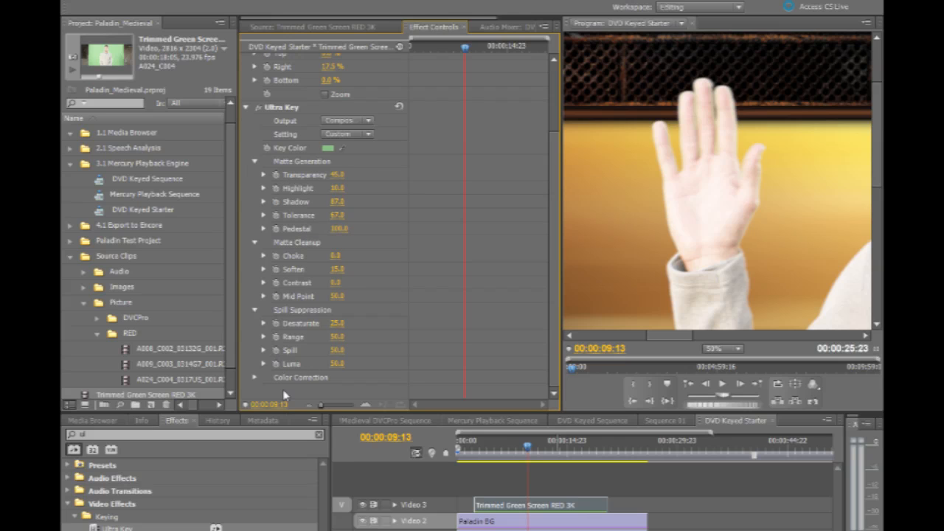
mouse_move(300, 365)
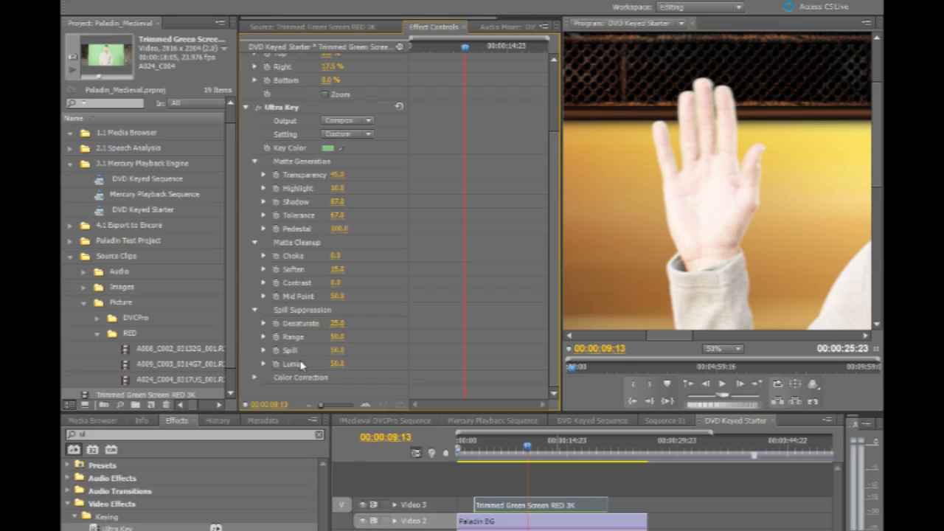
mouse_move(328, 347)
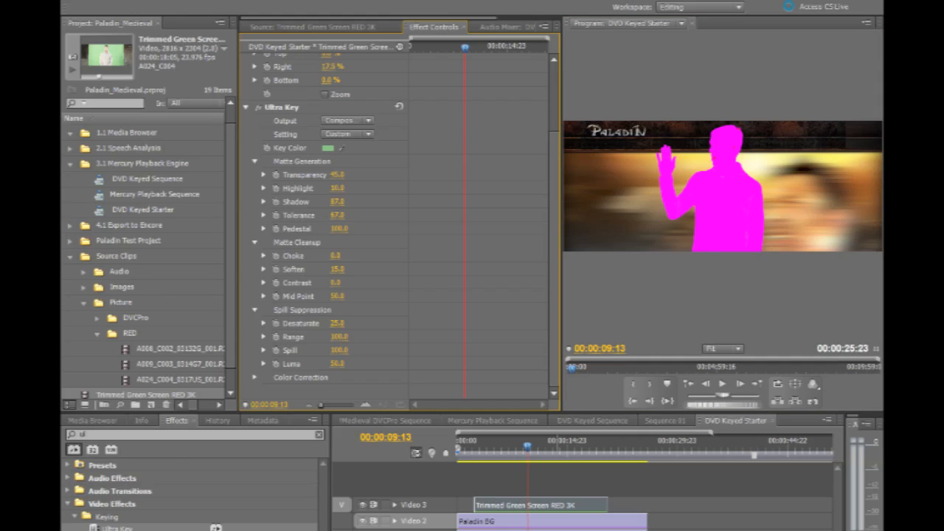
mouse_move(696, 258)
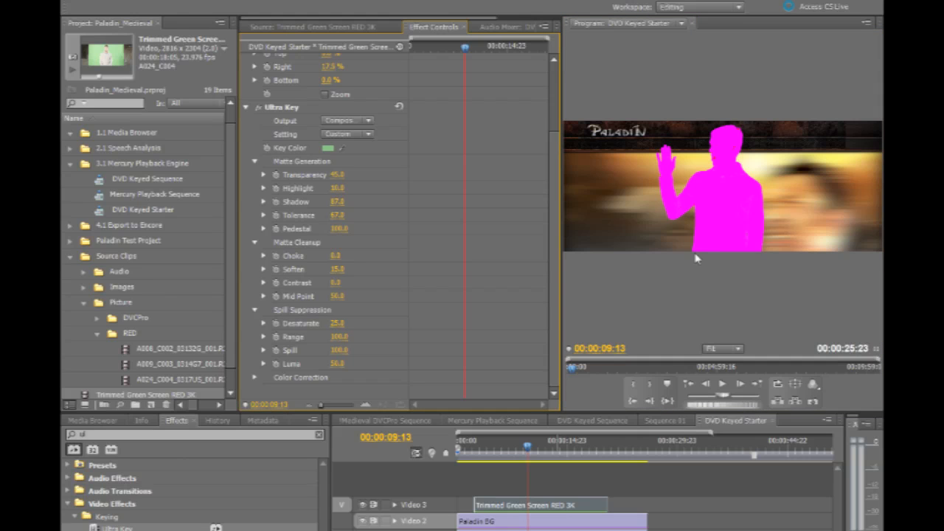
mouse_move(389, 330)
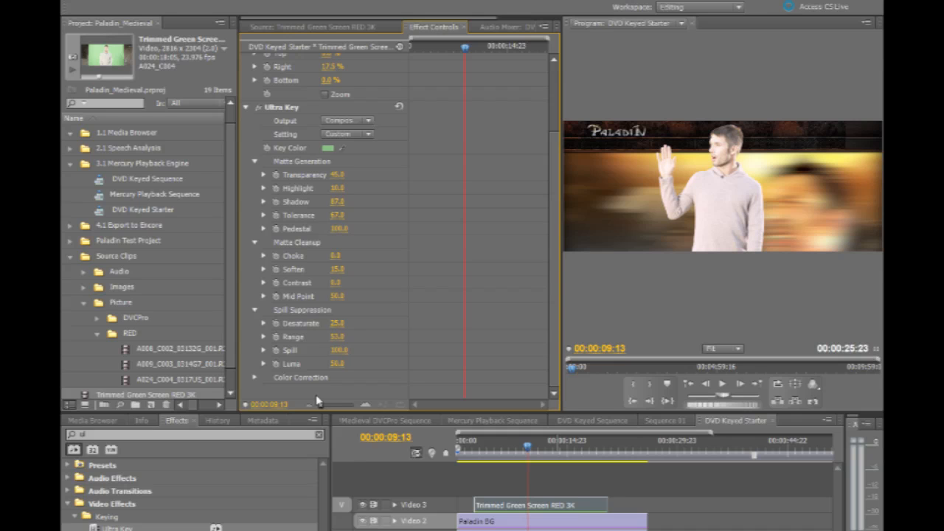
mouse_move(317, 399)
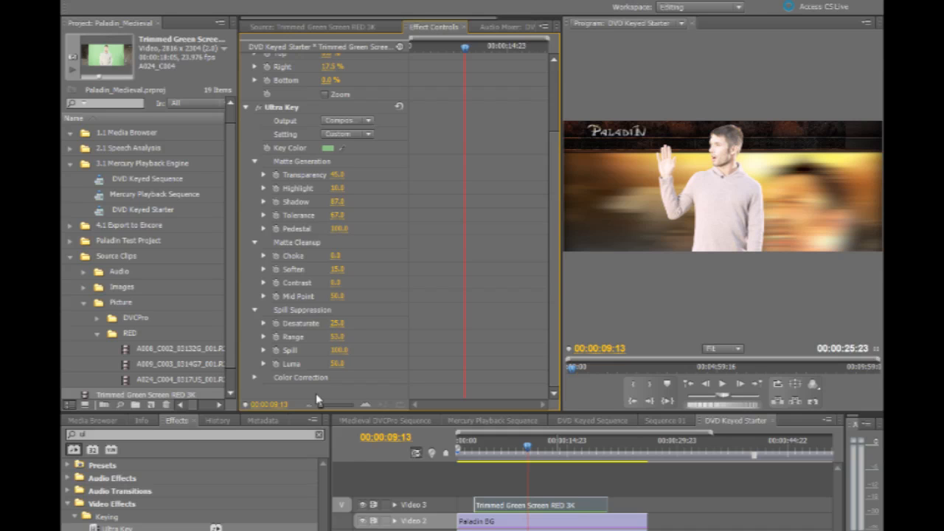
mouse_move(750, 133)
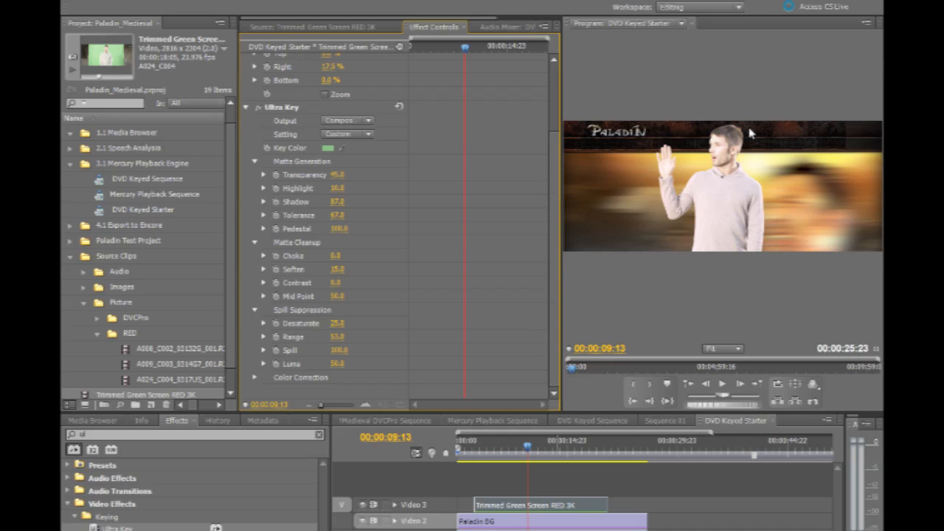
mouse_move(485, 317)
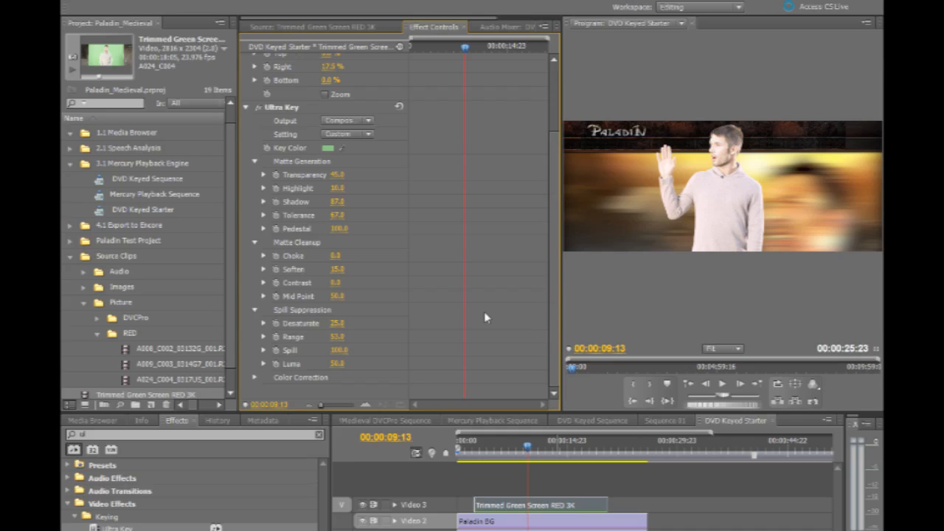
mouse_move(419, 339)
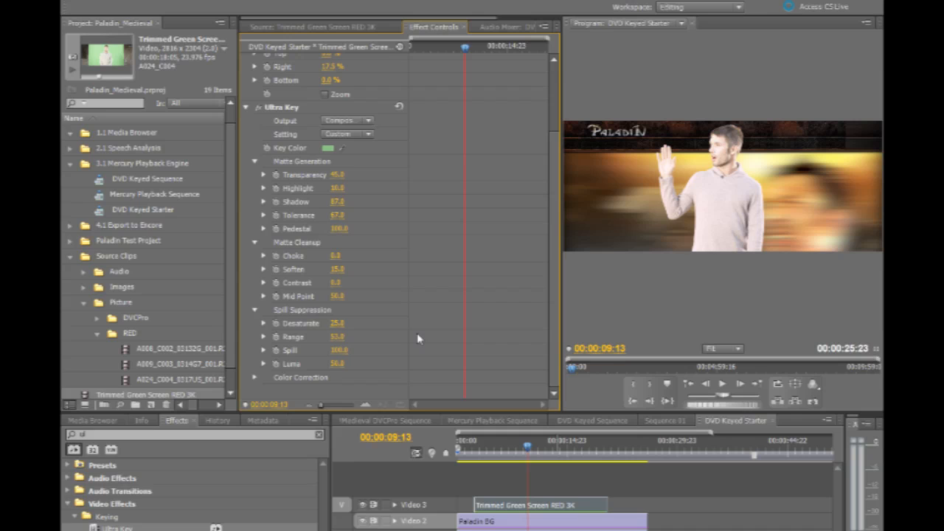
mouse_move(292, 190)
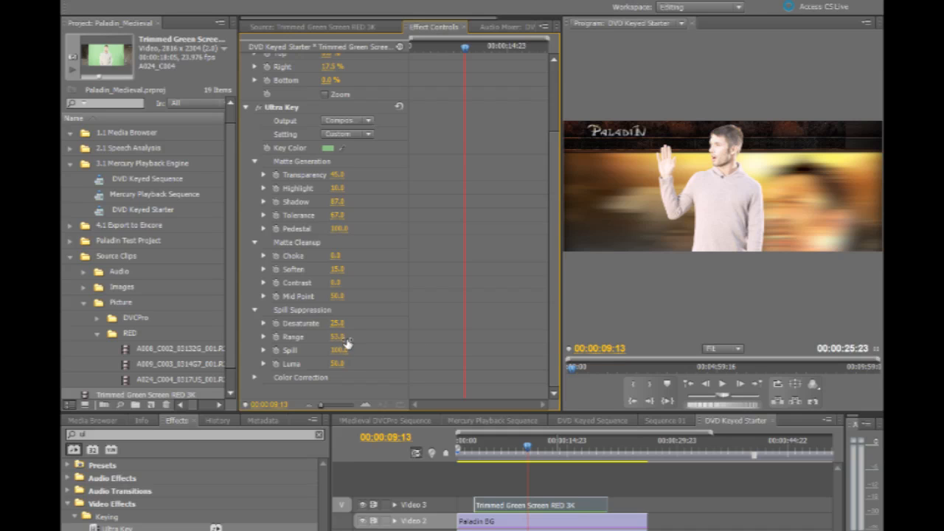
mouse_move(752, 142)
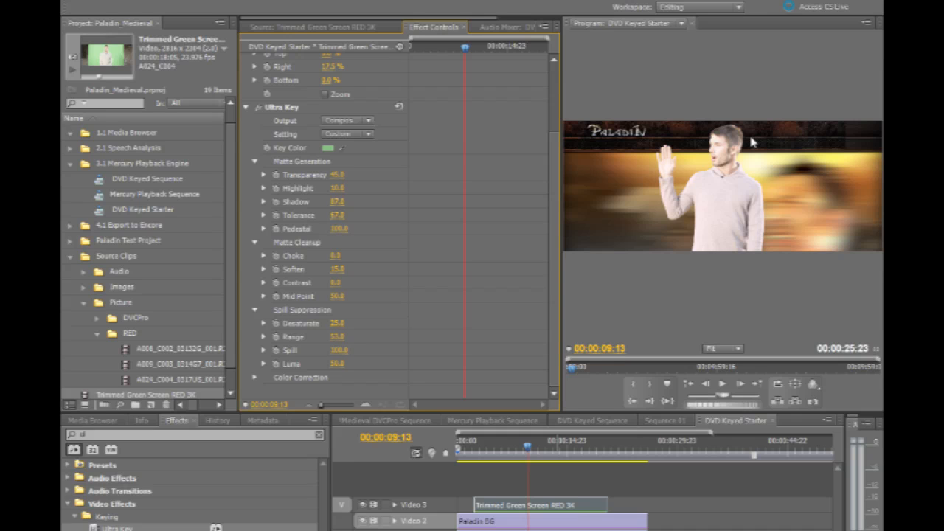
mouse_move(436, 300)
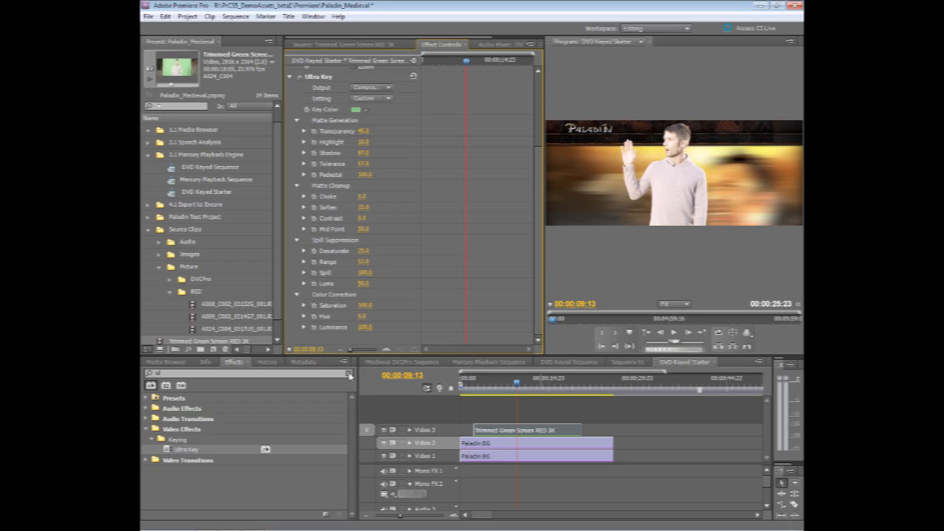
mouse_move(352, 376)
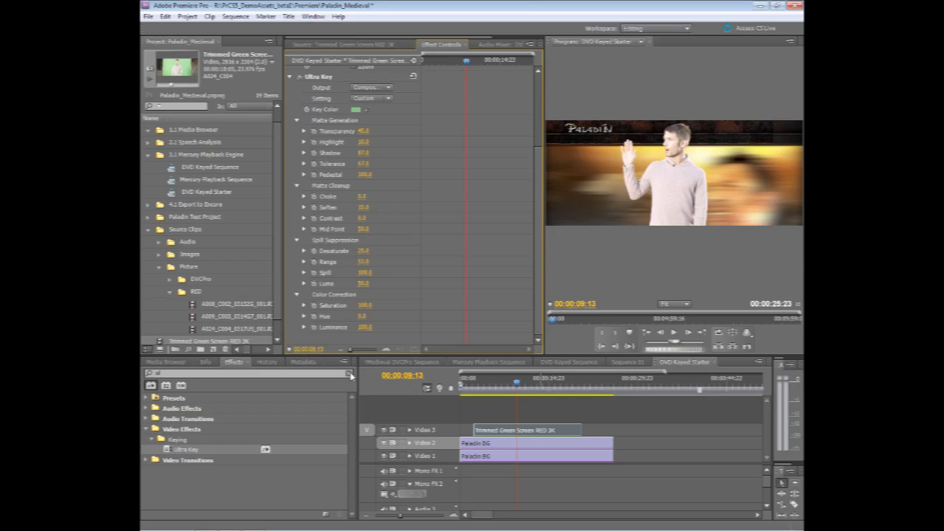
mouse_move(545, 376)
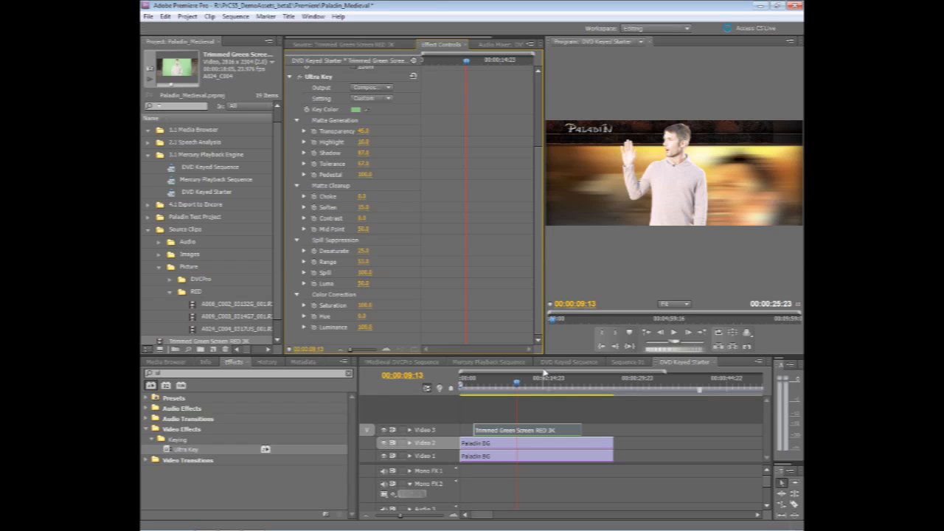
mouse_move(265, 391)
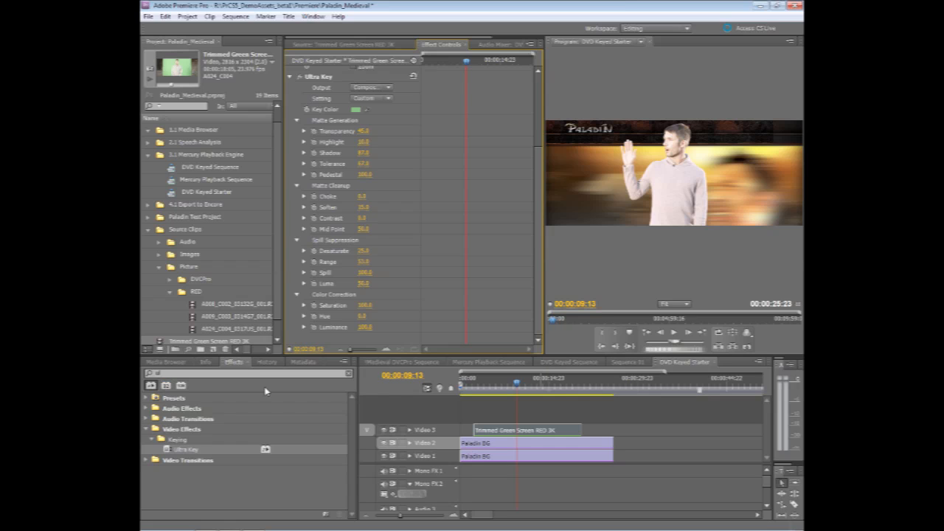
mouse_move(334, 383)
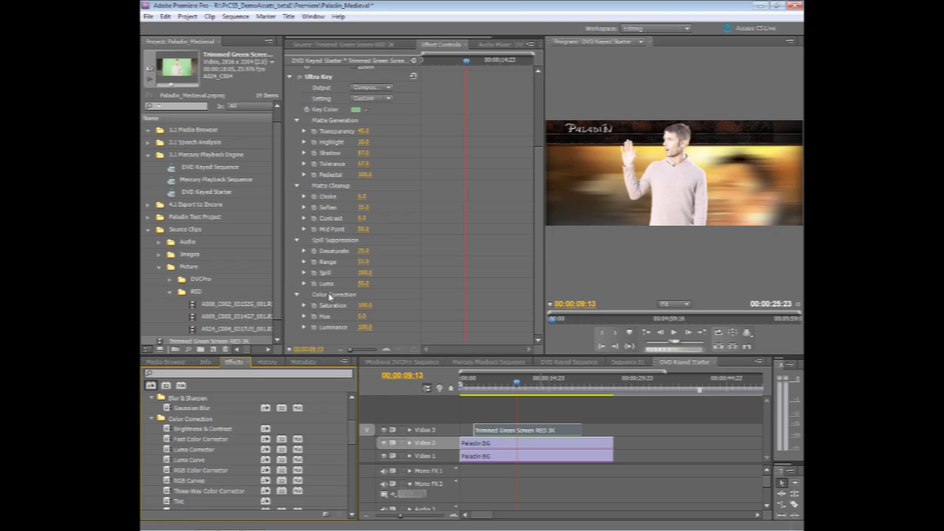
mouse_move(409, 307)
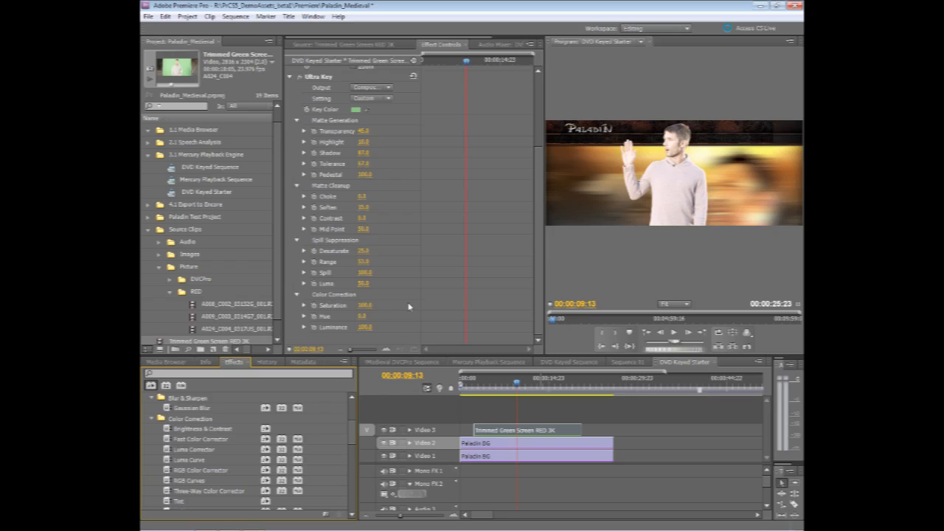
mouse_move(353, 332)
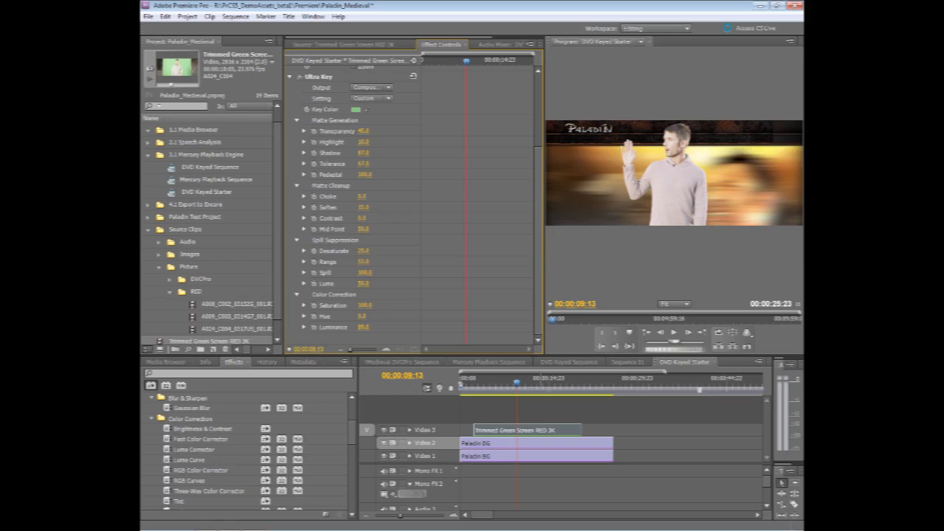
mouse_move(403, 198)
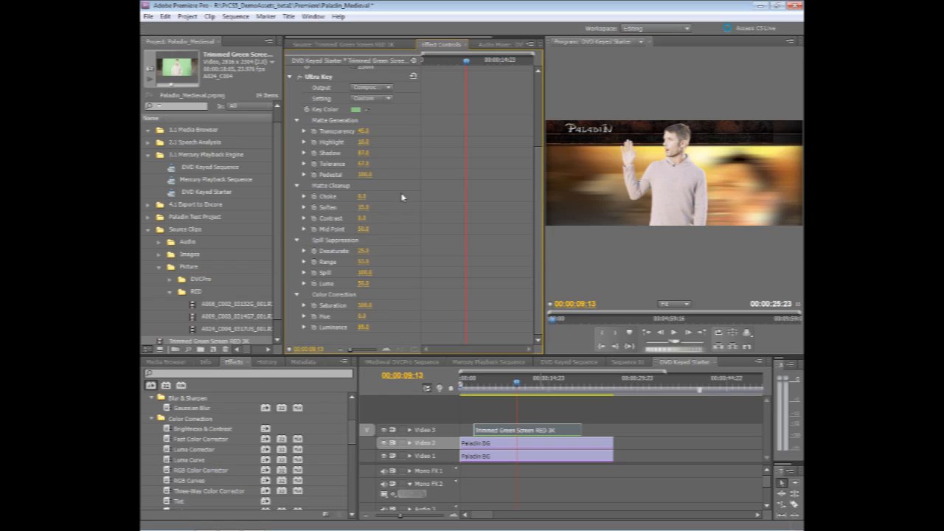